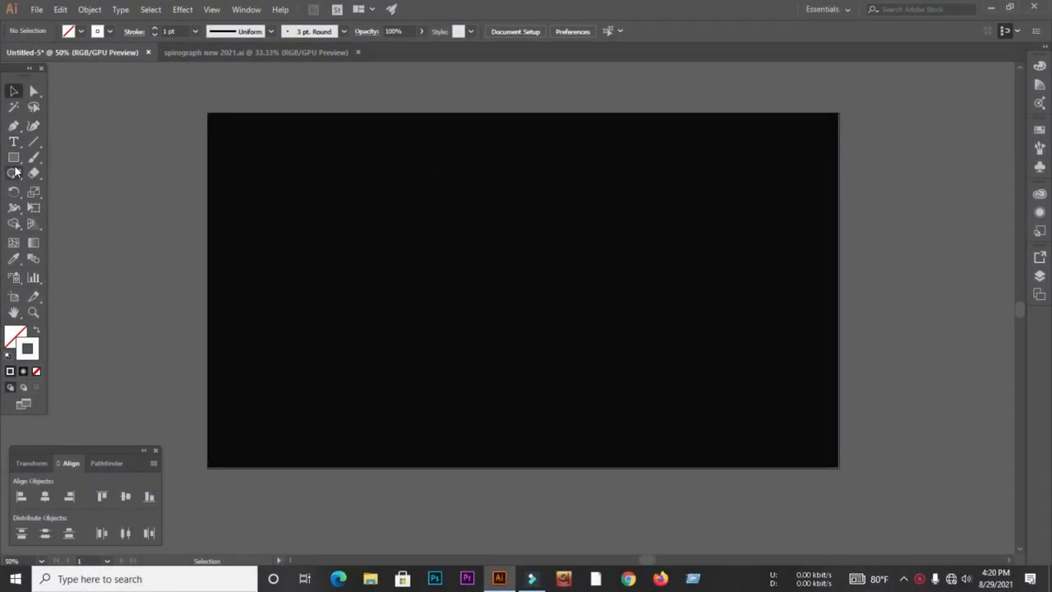
- Place a 4-point star at the artboard centre using the Star Tool
left_click(13, 158)
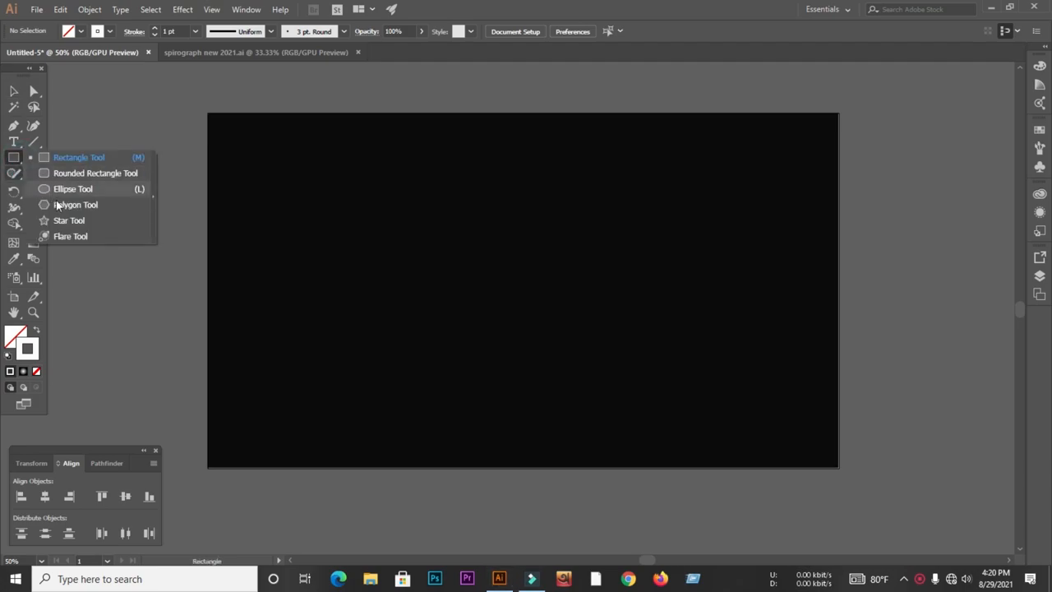
left_click(69, 220)
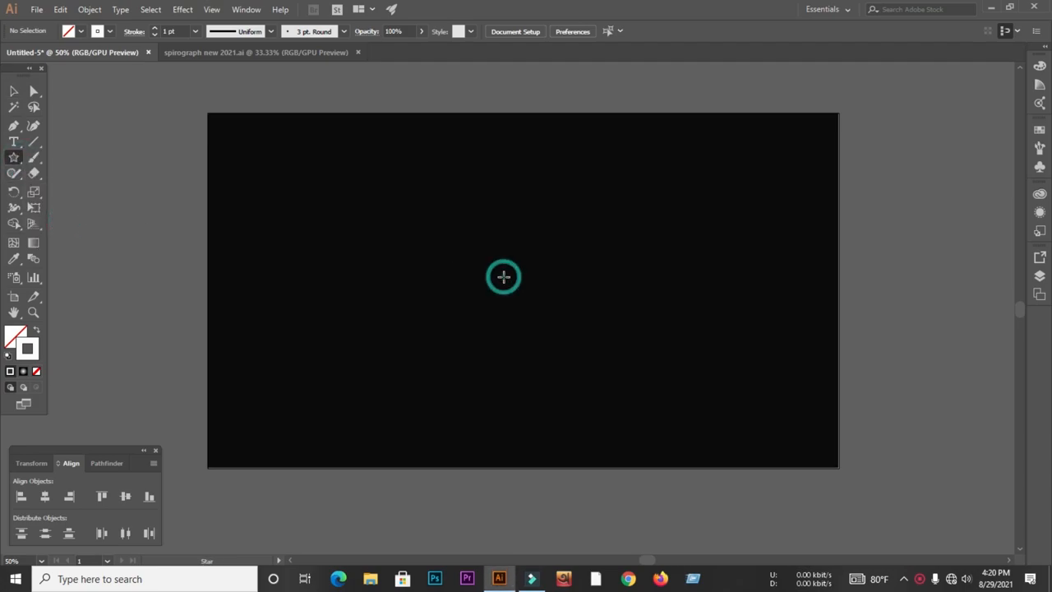
left_click(503, 276)
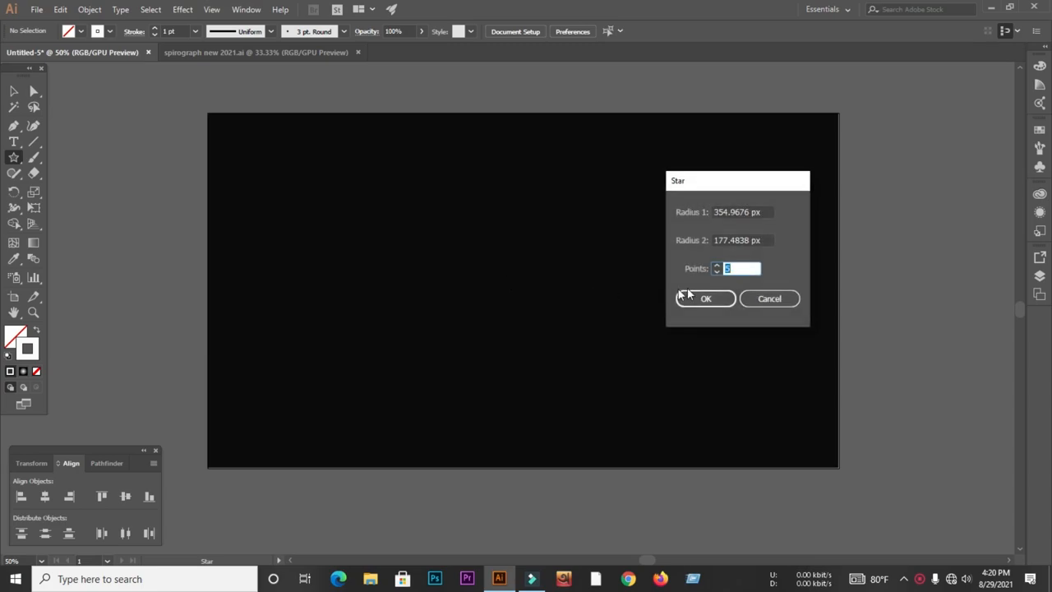
left_click(720, 299)
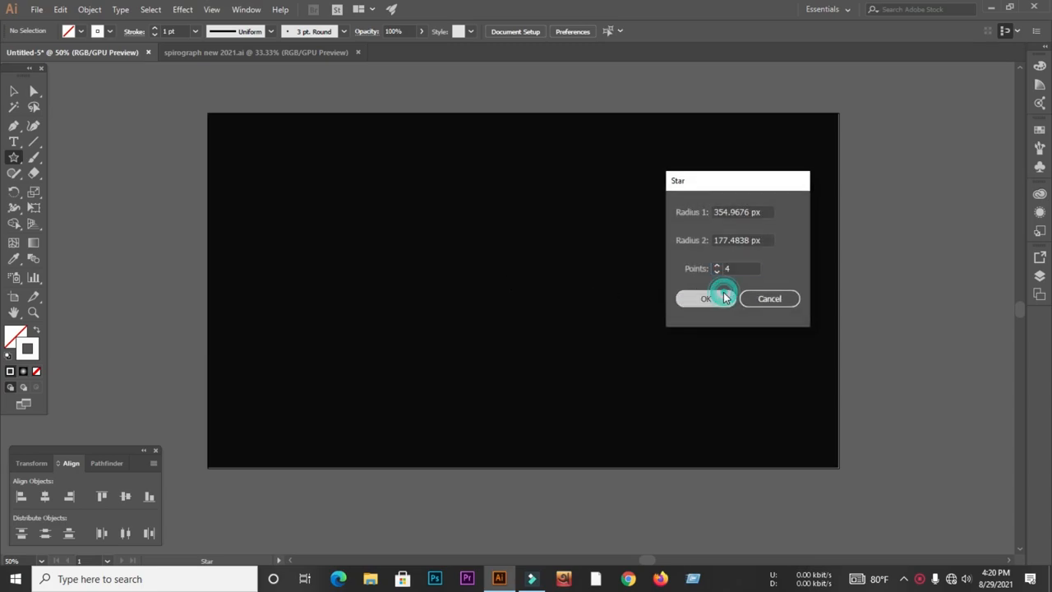
left_click(705, 299)
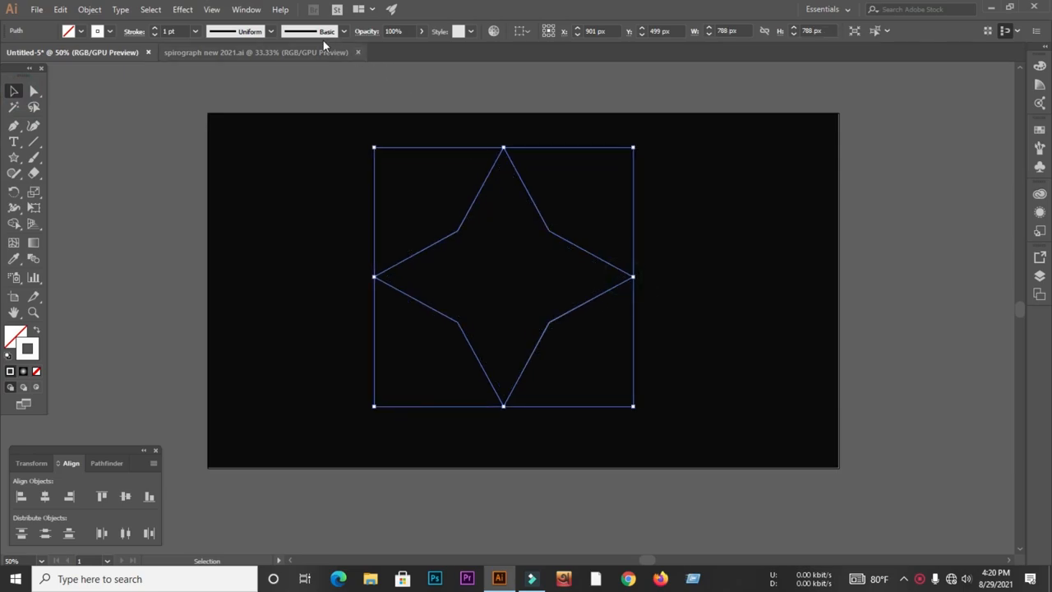
- Thicken the star's white stroke to 9 pt and round its points
left_click(156, 31)
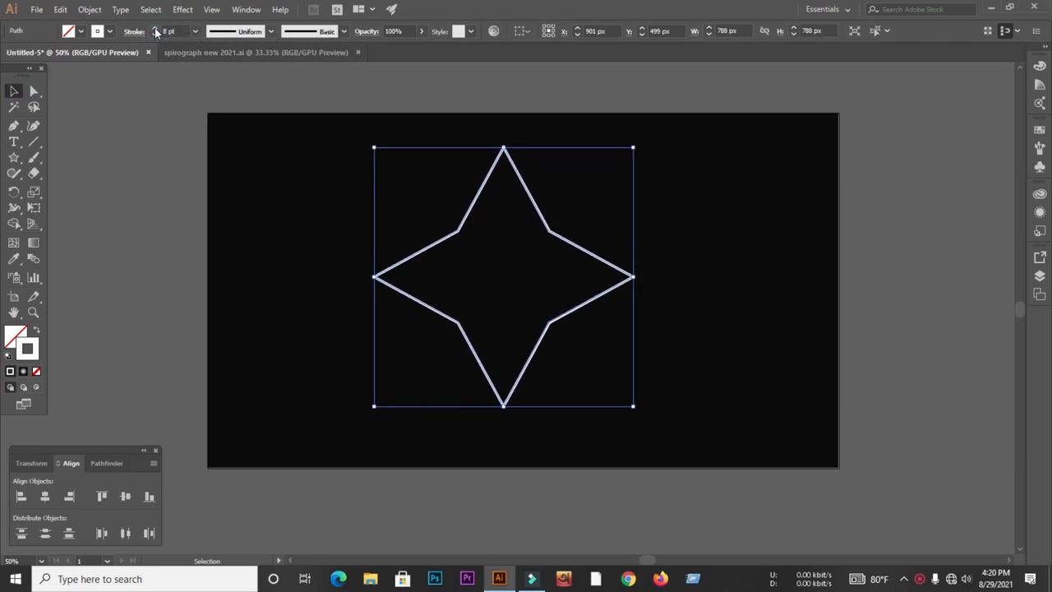
left_click(154, 30)
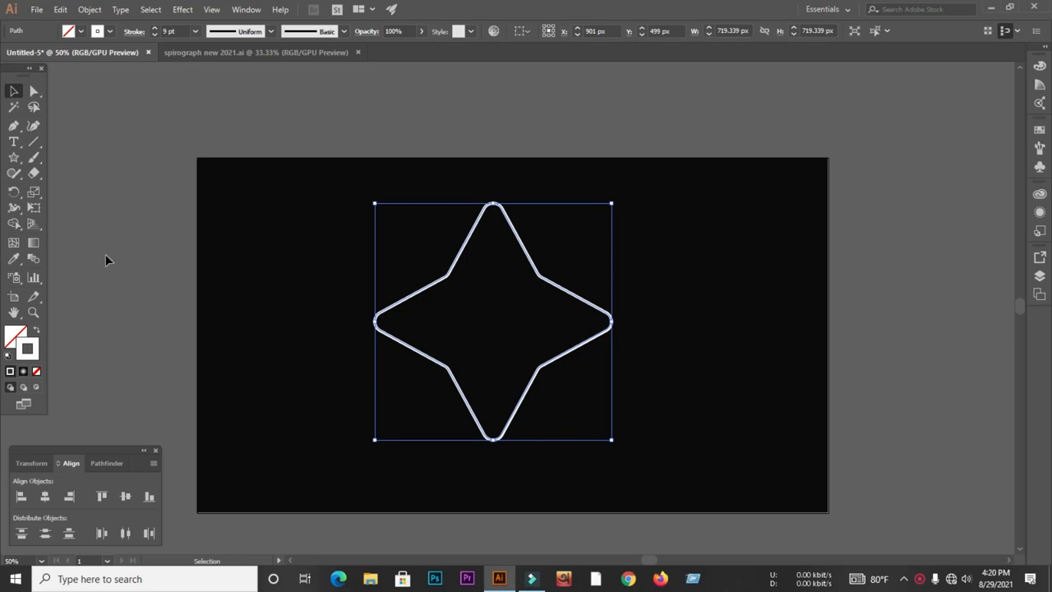
- Apply a radial white-to-blue gradient to the stroke and shift the blue stop
left_click(26, 371)
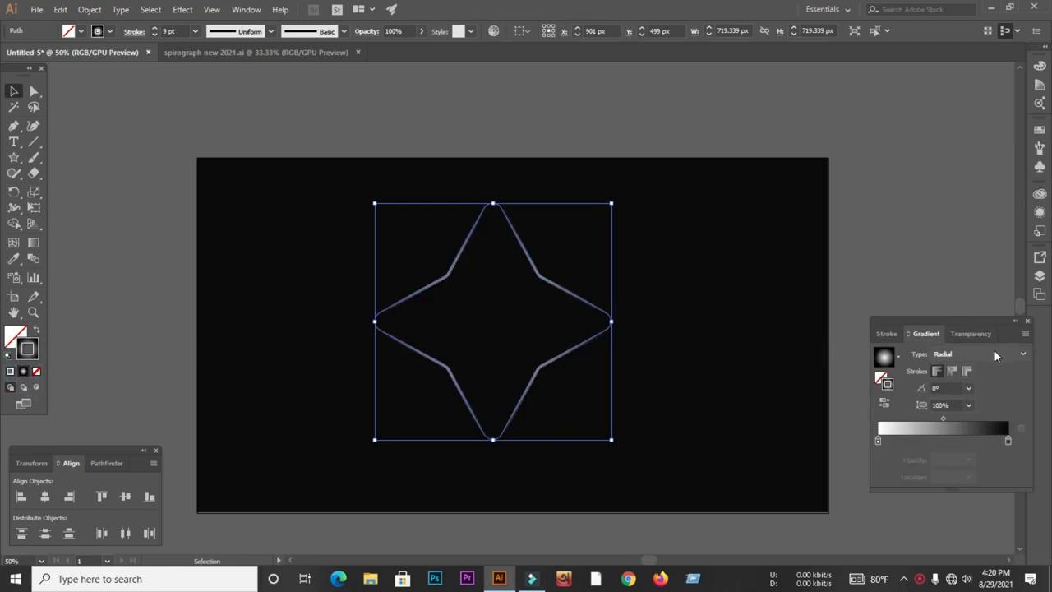
left_click(999, 355)
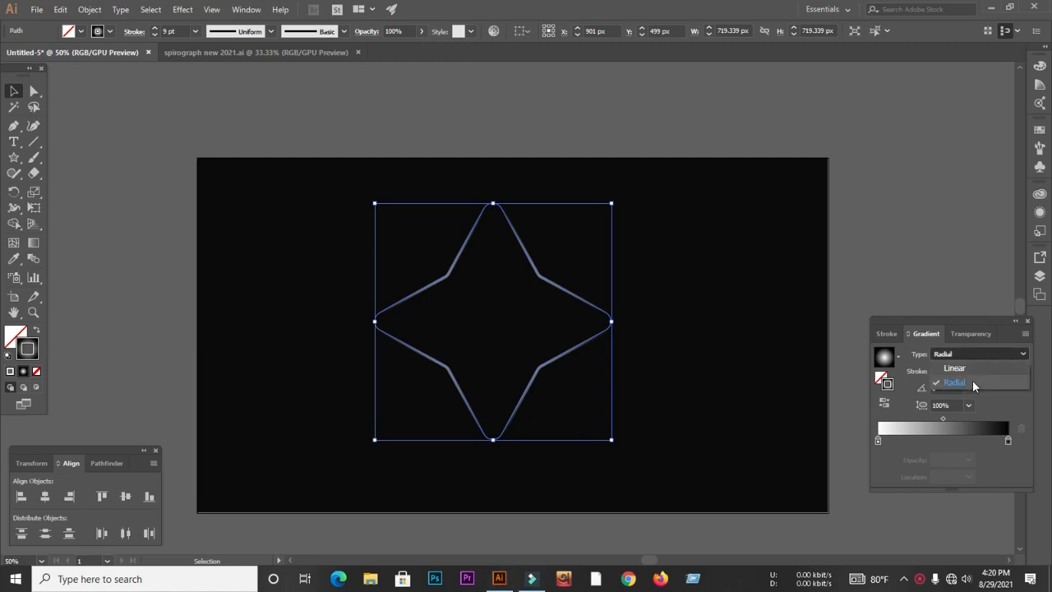
left_click(955, 382)
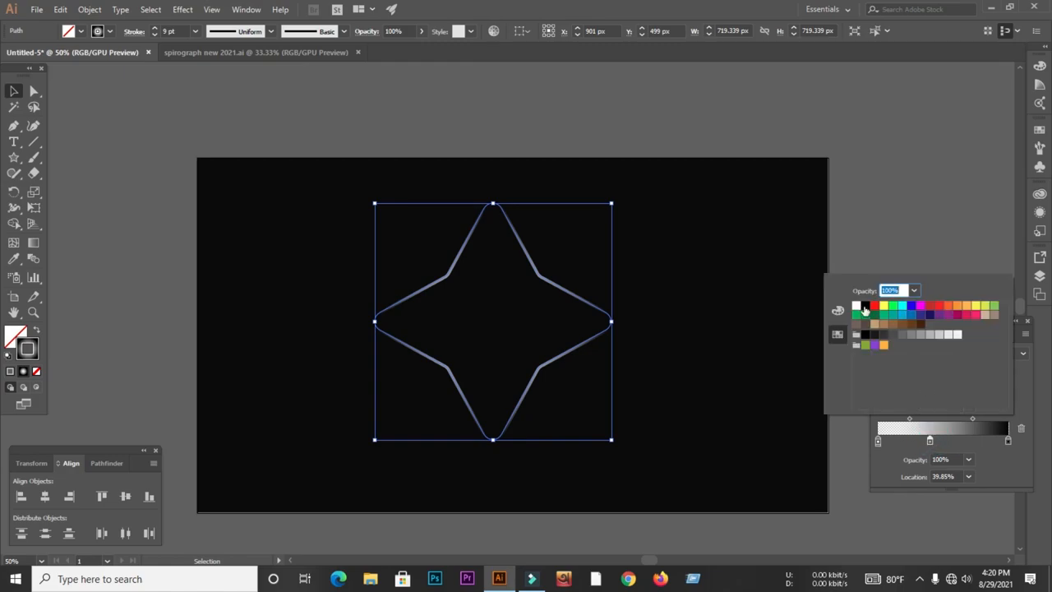
mouse_move(927, 441)
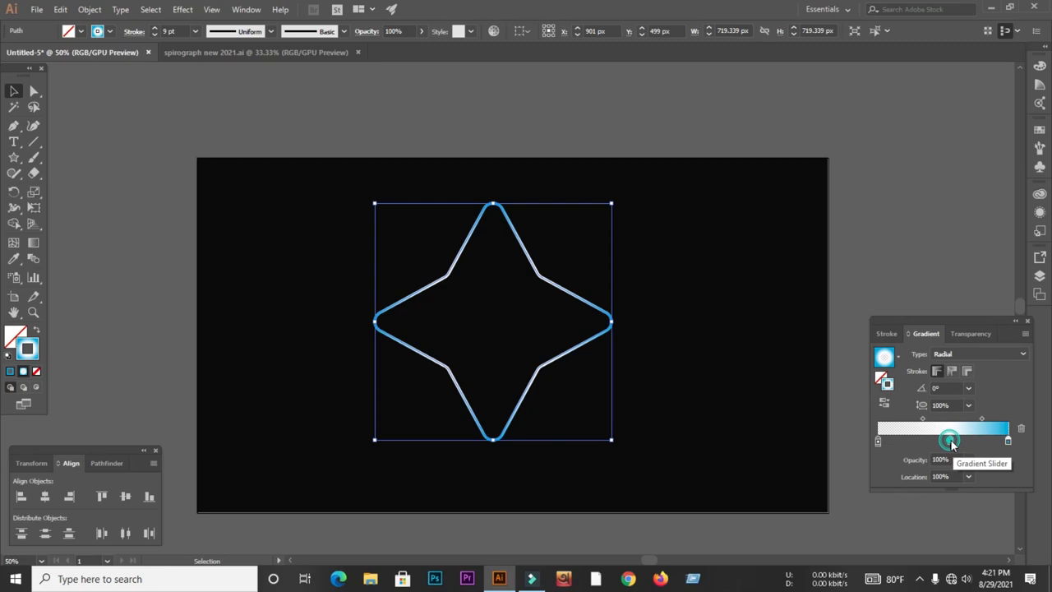
left_click_drag(950, 440, 961, 441)
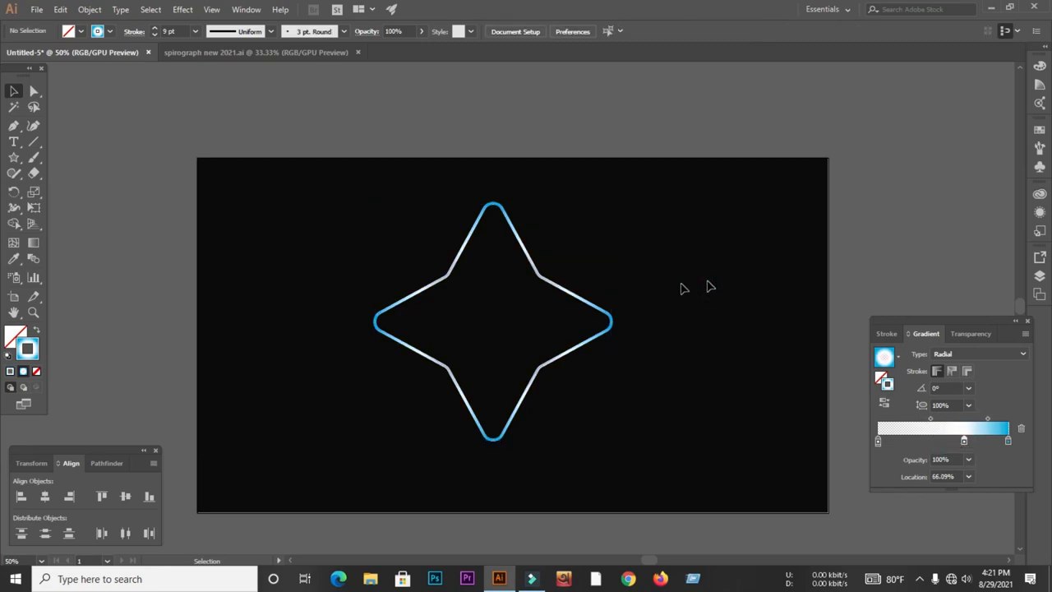
- Rotate-copy the star by 5° and repeat it into a full ring
left_click(493, 322)
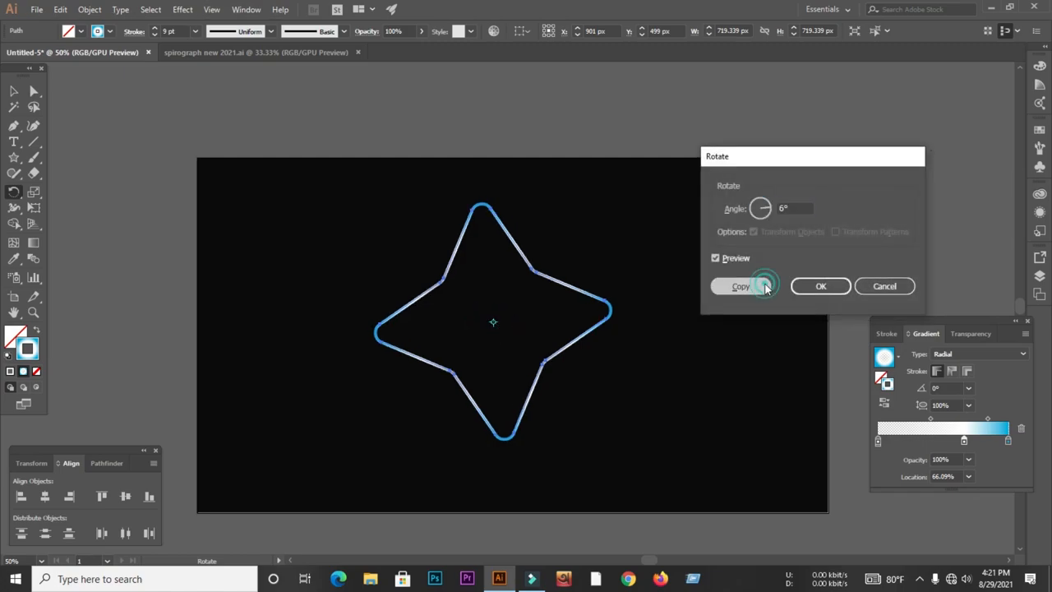
left_click(741, 286)
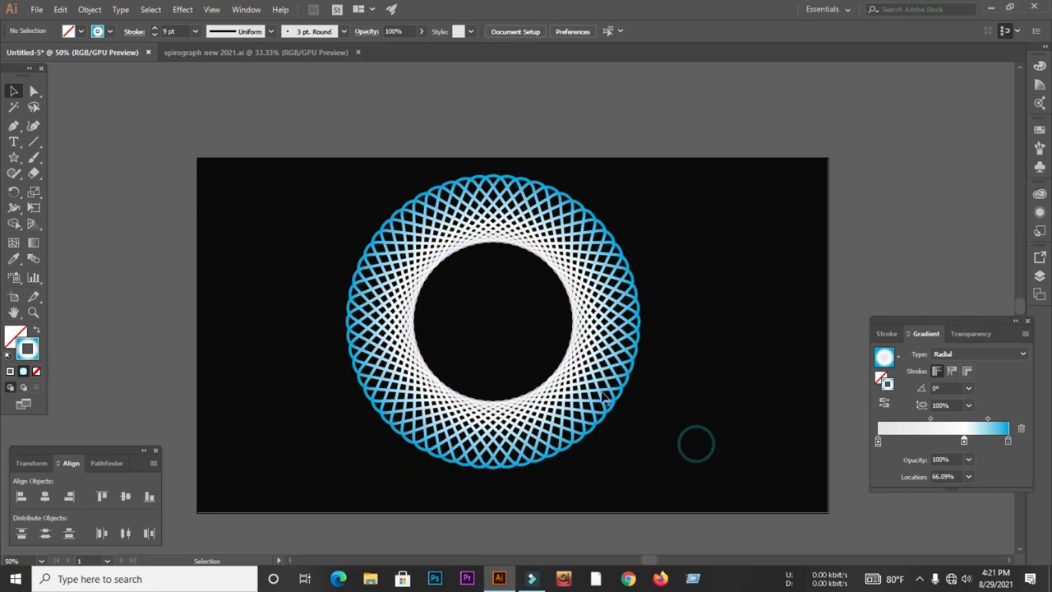
key("ctrl+=")
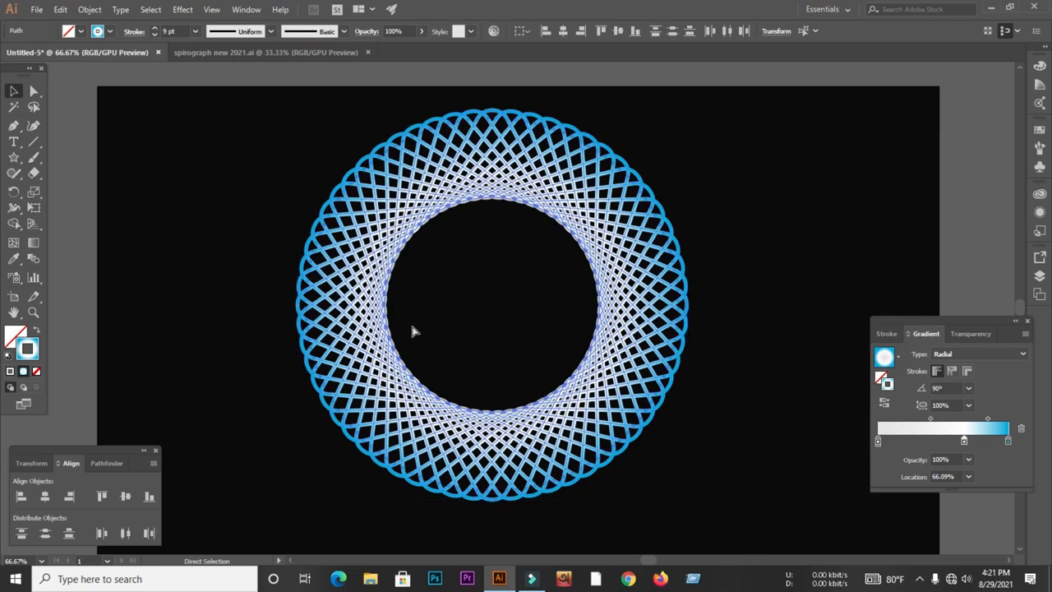
left_click(830, 238)
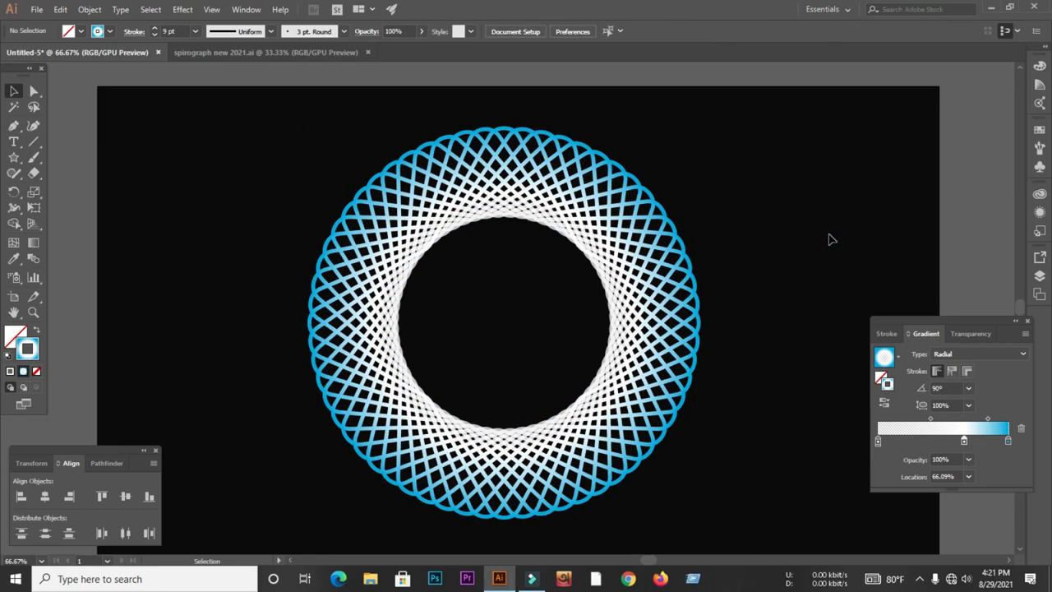